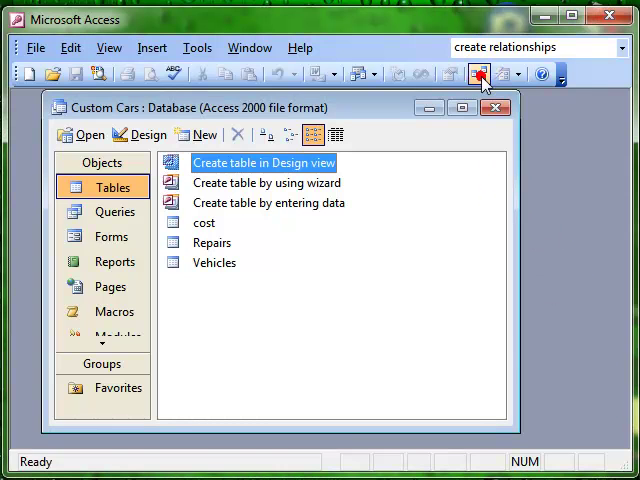
- Review the Vehicles–Repairs relationship and its join options in the Relationships window, then close it unchanged
{"action": "left_click", "coordinate": [476, 72]}
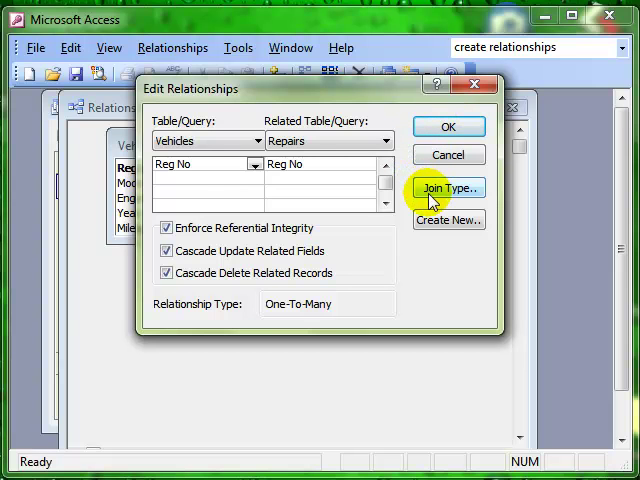
{"action": "mouse_move", "coordinate": [434, 204]}
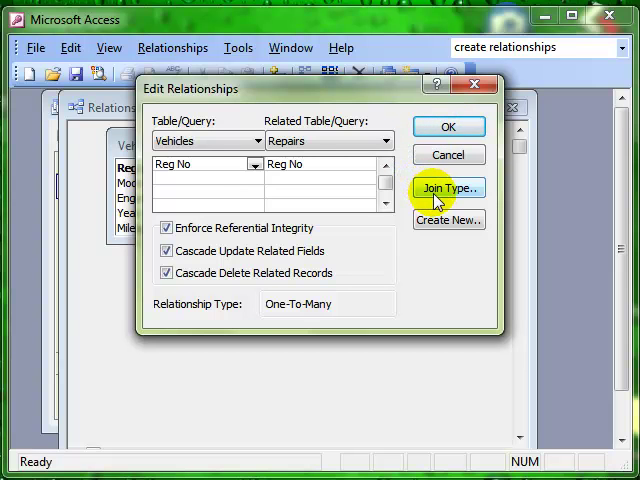
{"action": "left_click", "coordinate": [448, 188]}
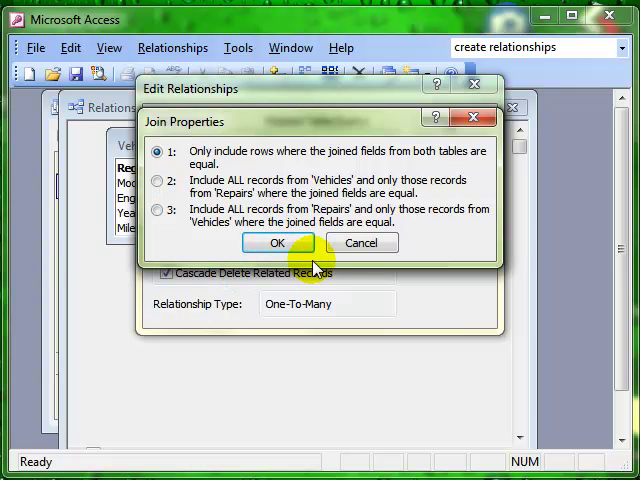
{"action": "left_click", "coordinate": [276, 242]}
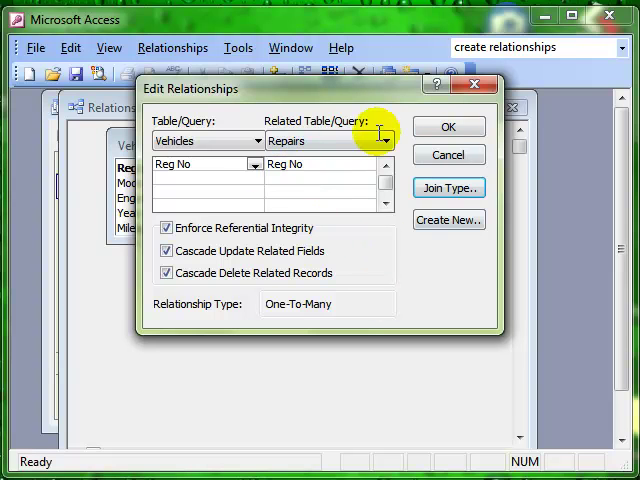
{"action": "mouse_move", "coordinate": [324, 228]}
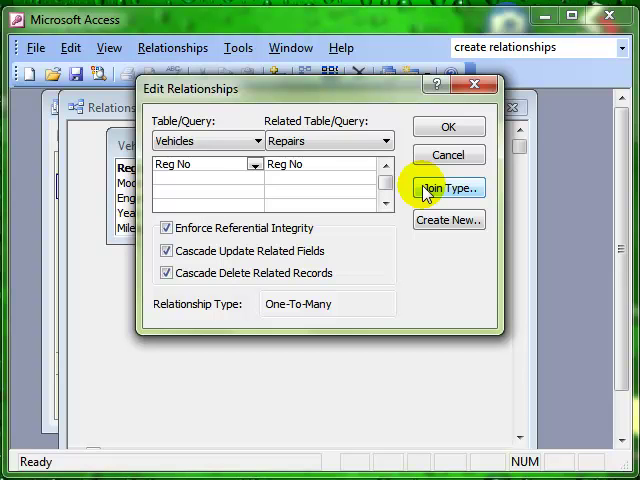
{"action": "mouse_move", "coordinate": [450, 160]}
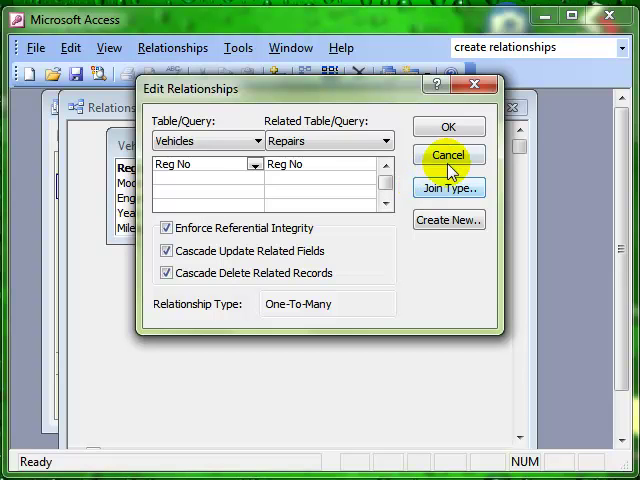
{"action": "left_click", "coordinate": [448, 156]}
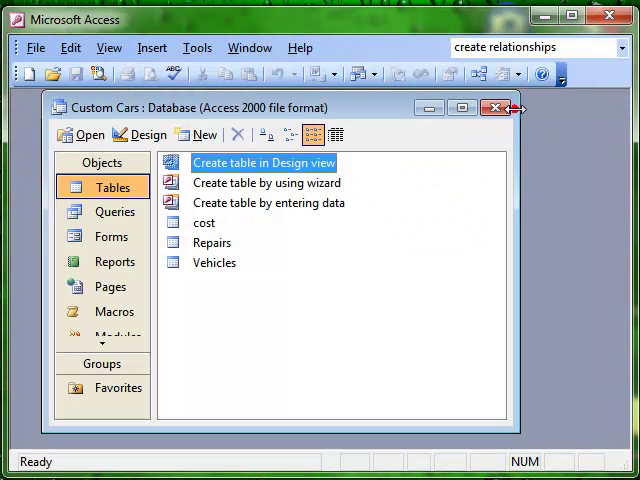
{"action": "left_click", "coordinate": [188, 304]}
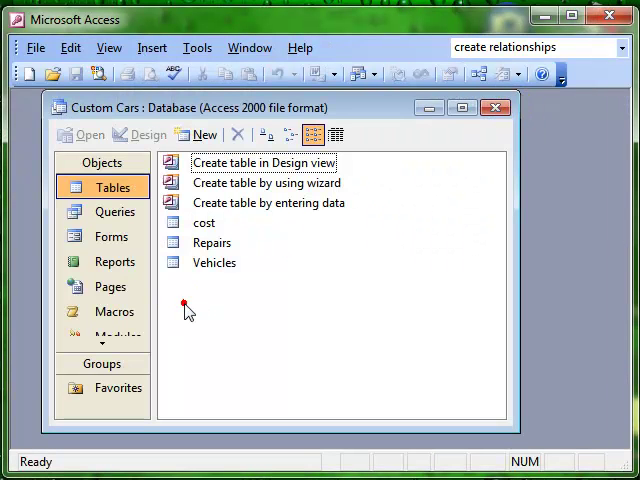
- Browse the Vehicles table, expanding and collapsing one vehicle's linked repairs, then close it
{"action": "left_click", "coordinate": [212, 242]}
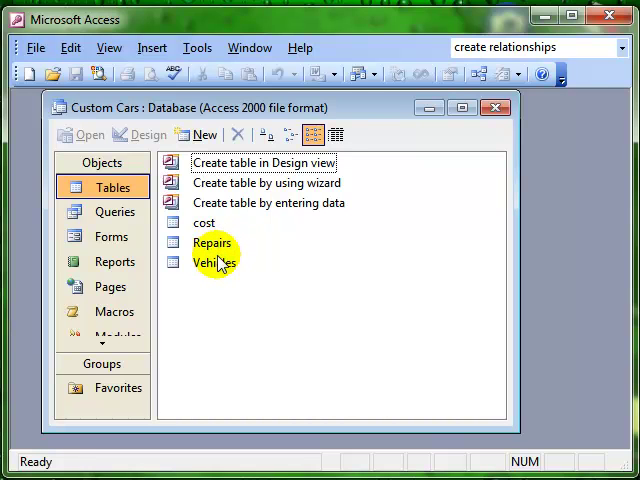
{"action": "double_click", "coordinate": [212, 262]}
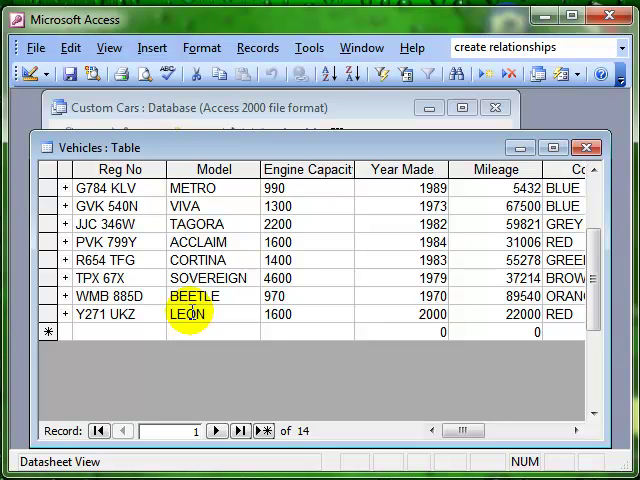
{"action": "left_click", "coordinate": [58, 312]}
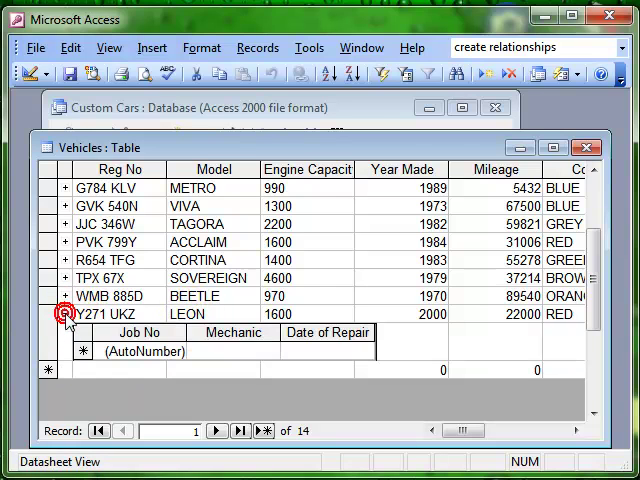
{"action": "left_click", "coordinate": [64, 314]}
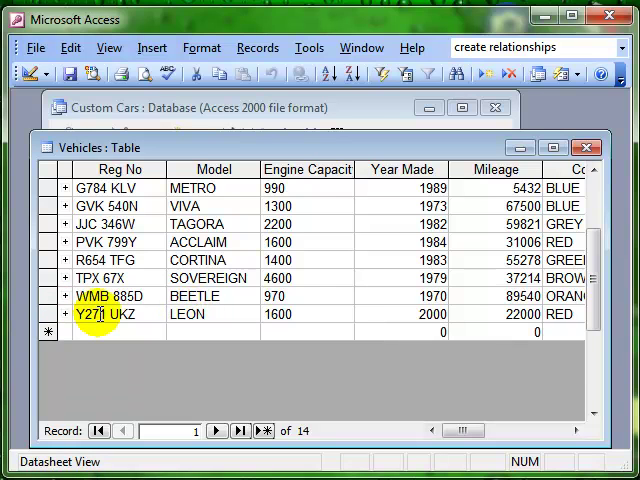
{"action": "mouse_move", "coordinate": [456, 190]}
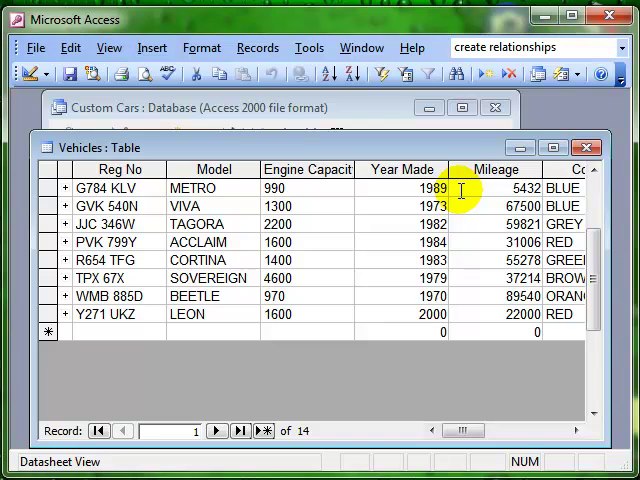
{"action": "mouse_move", "coordinate": [584, 148]}
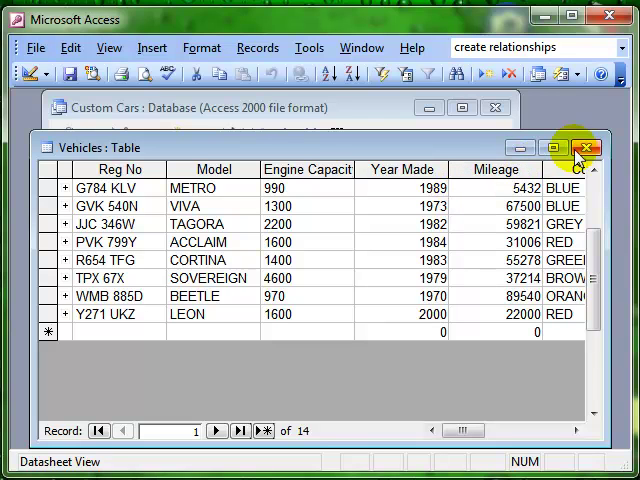
{"action": "left_click", "coordinate": [582, 148]}
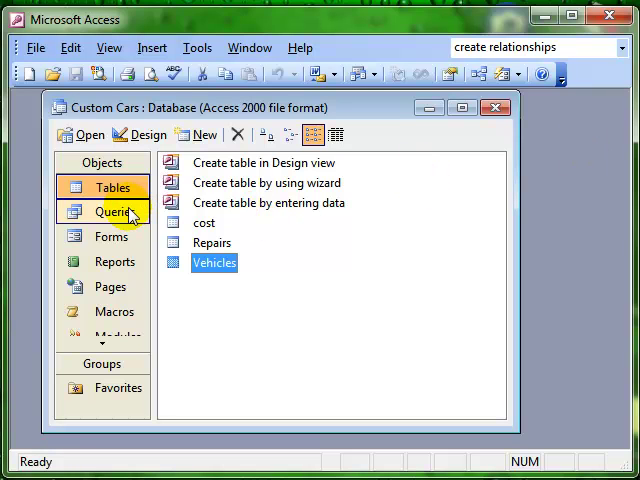
- Start a new query in Design view with the Repairs and Vehicles tables added
{"action": "left_click", "coordinate": [100, 212]}
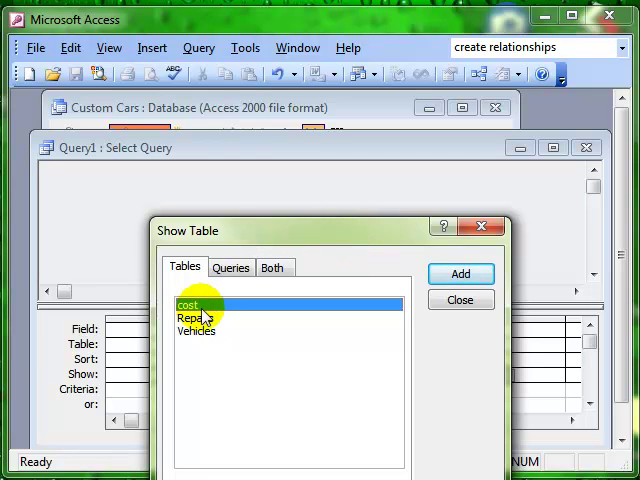
{"action": "left_click", "coordinate": [196, 316]}
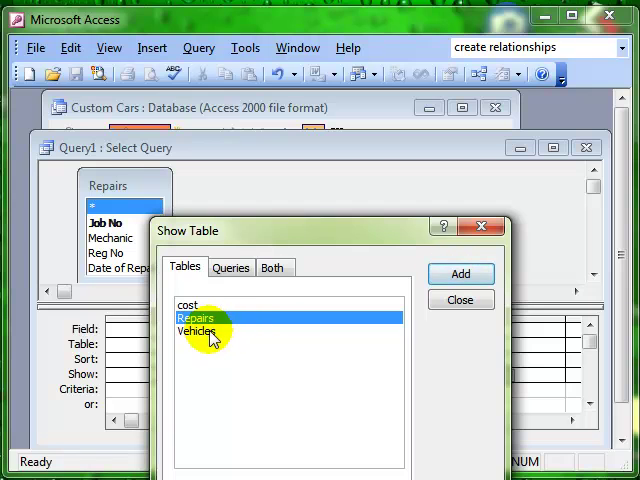
{"action": "left_click", "coordinate": [460, 274]}
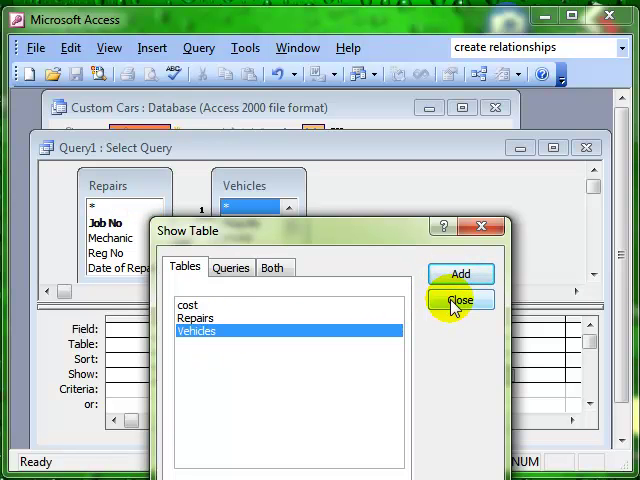
{"action": "left_click", "coordinate": [460, 300]}
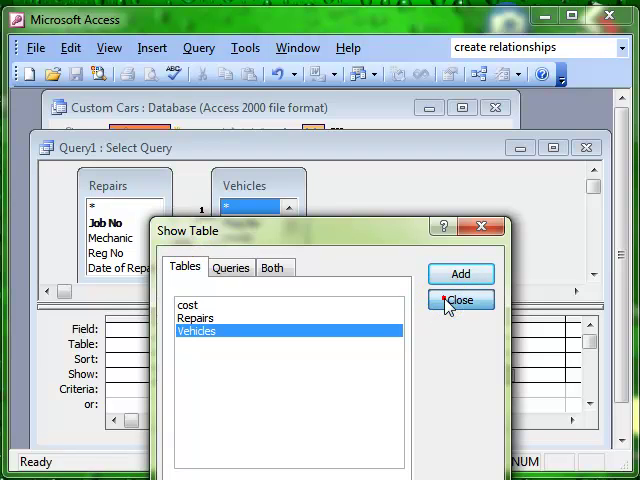
{"action": "left_click", "coordinate": [460, 300]}
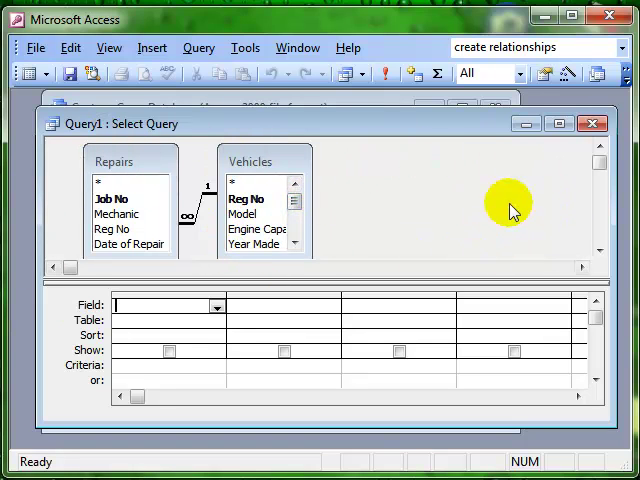
{"action": "mouse_move", "coordinate": [244, 142]}
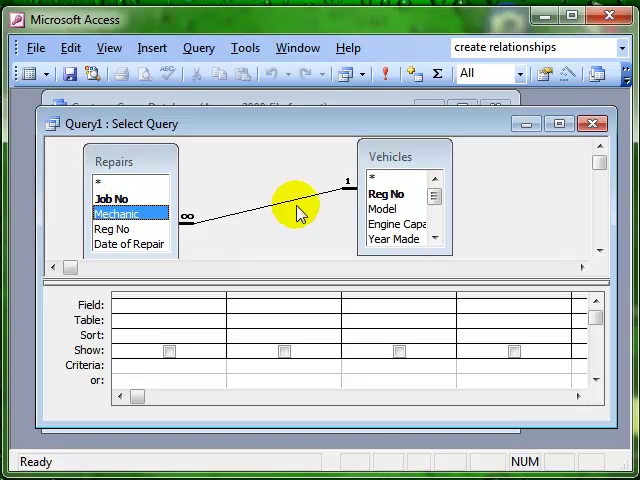
{"action": "mouse_move", "coordinate": [336, 200]}
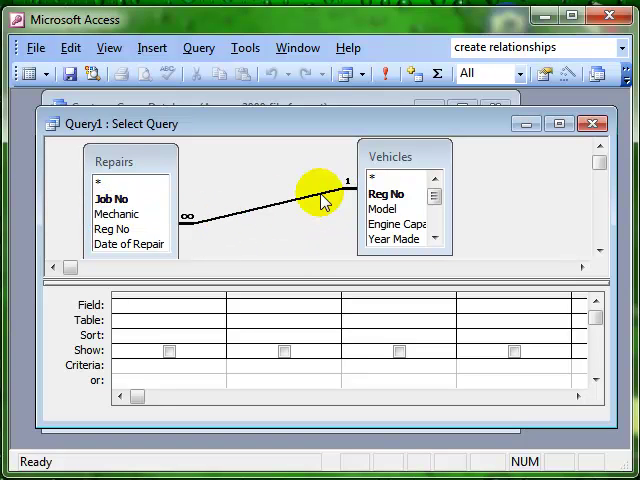
{"action": "double_click", "coordinate": [312, 188]}
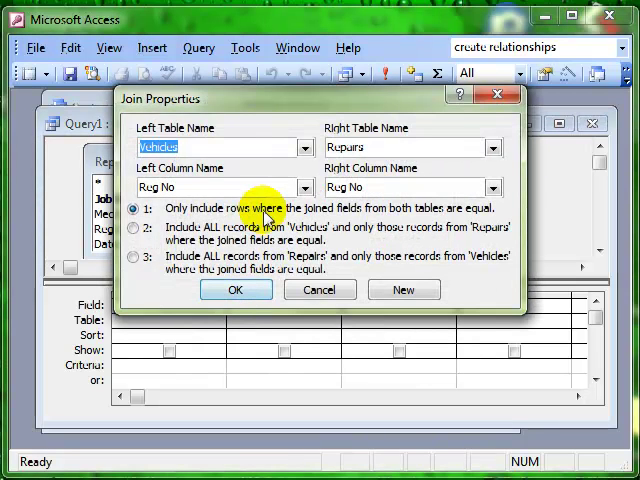
{"action": "mouse_move", "coordinate": [138, 100]}
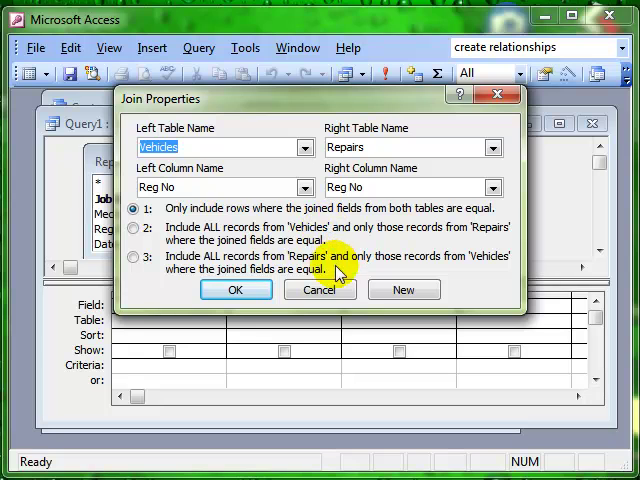
{"action": "left_click", "coordinate": [236, 290]}
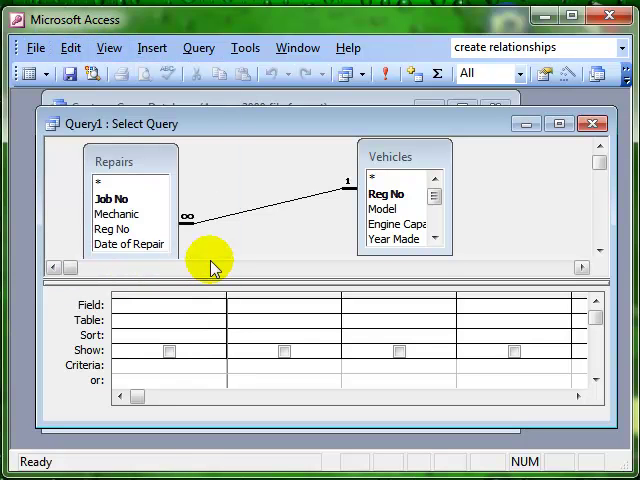
{"action": "mouse_move", "coordinate": [264, 248]}
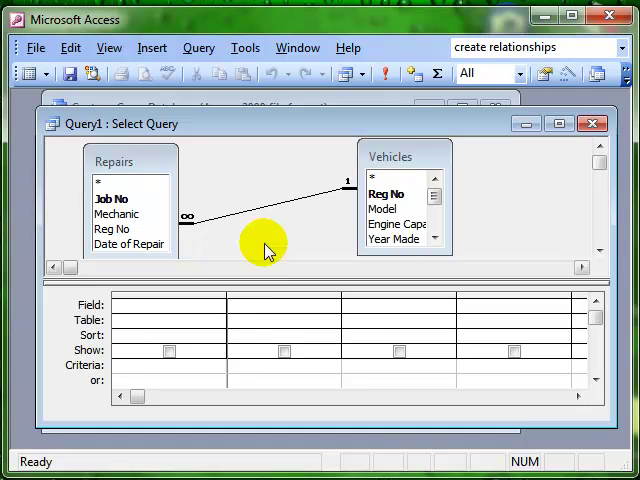
- Add Reg No, Model, Job No, Mechanic and Date of Repair to the grid and view the 18 results
{"action": "double_click", "coordinate": [386, 194]}
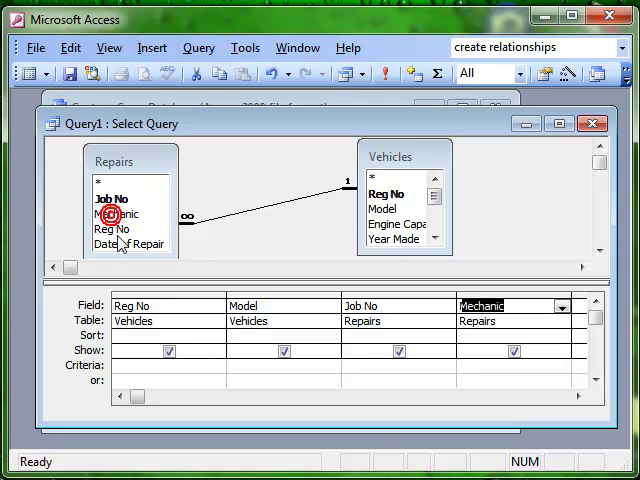
{"action": "left_click", "coordinate": [112, 228]}
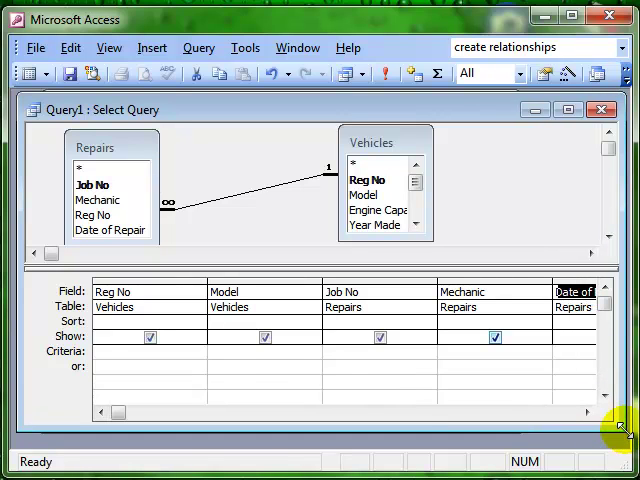
{"action": "mouse_move", "coordinate": [236, 220]}
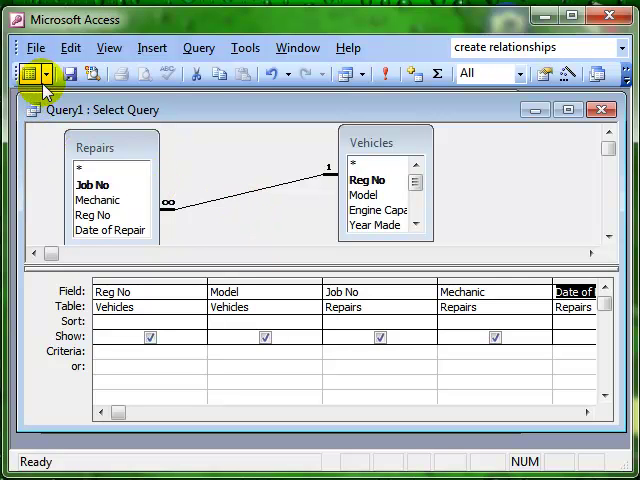
{"action": "left_click", "coordinate": [44, 72]}
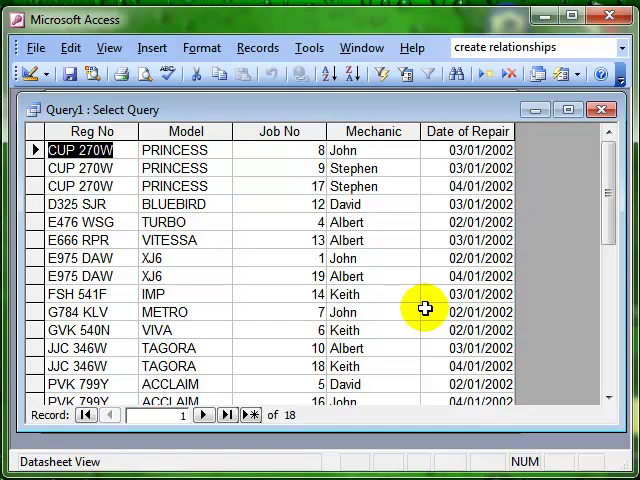
{"action": "left_click", "coordinate": [184, 132]}
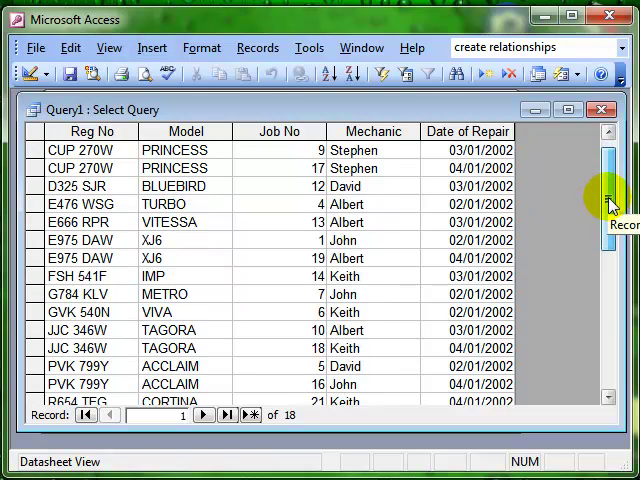
{"action": "scroll", "scroll_direction": "down", "scroll_amount": 3}
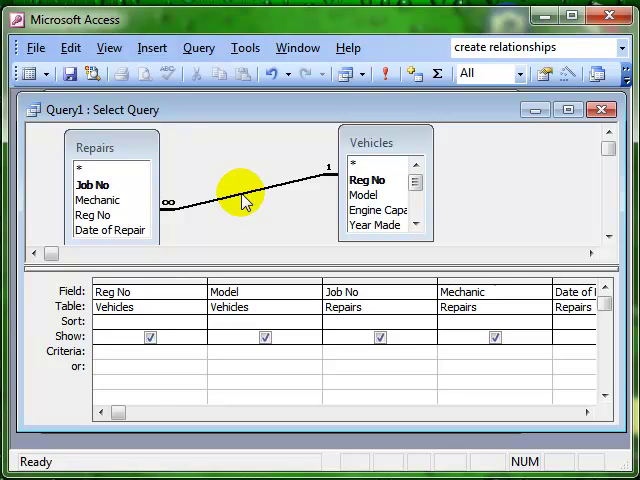
- Bring up the Join Properties for the Vehicles–Repairs link to review its matching fields
{"action": "double_click", "coordinate": [250, 196]}
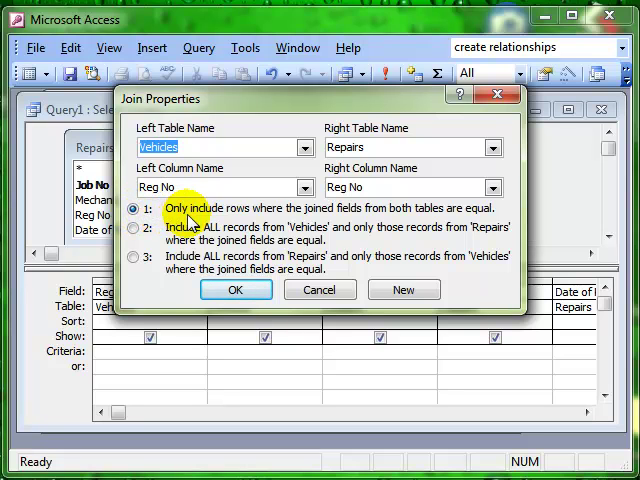
{"action": "mouse_move", "coordinate": [268, 218]}
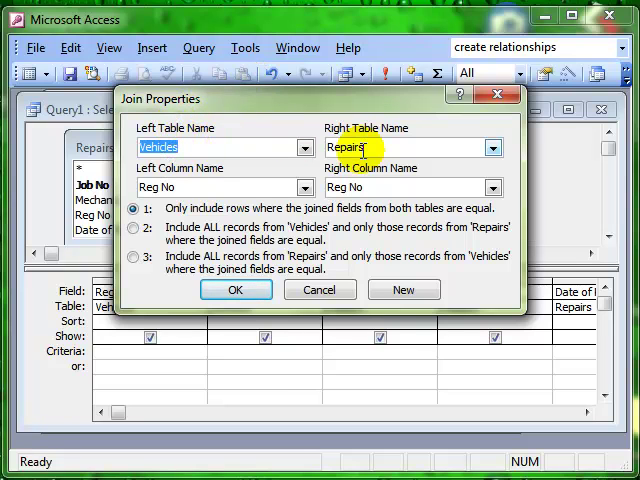
{"action": "mouse_move", "coordinate": [378, 148]}
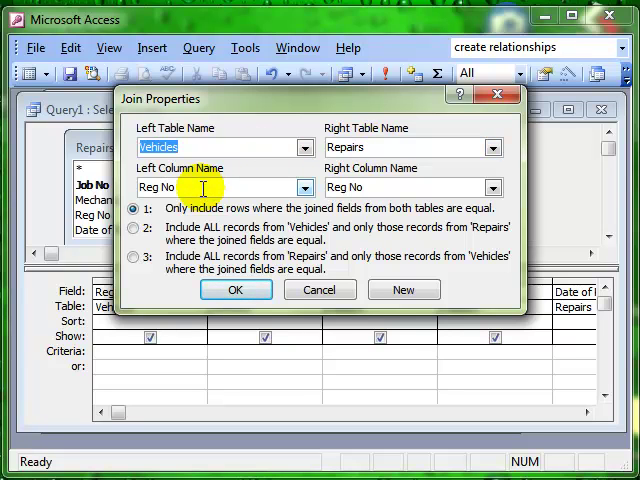
{"action": "mouse_move", "coordinate": [404, 188]}
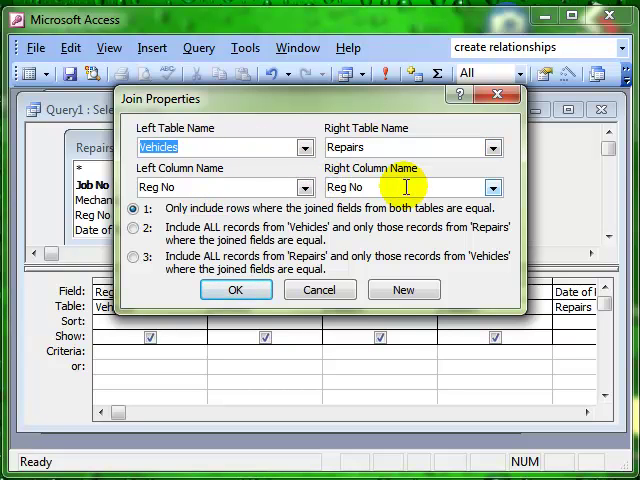
{"action": "mouse_move", "coordinate": [296, 126]}
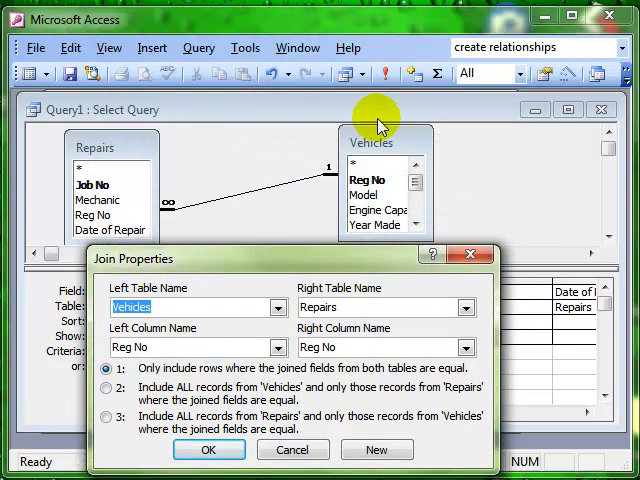
{"action": "mouse_move", "coordinate": [156, 290]}
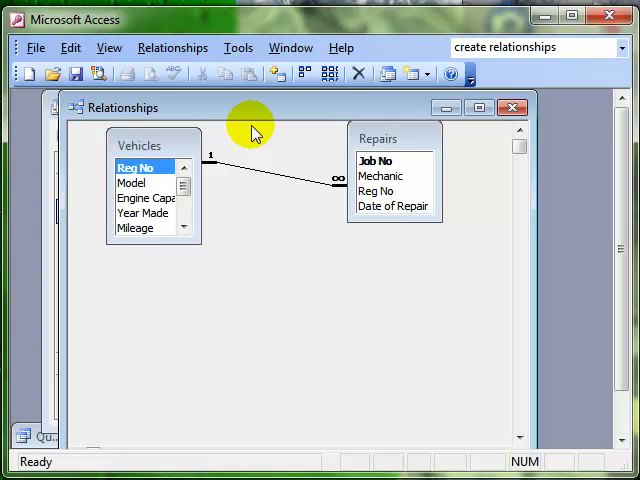
- Drag the Vehicles and Repairs table boxes apart to new positions
{"action": "left_click_drag", "start_coordinate": [250, 130], "coordinate": [160, 156]}
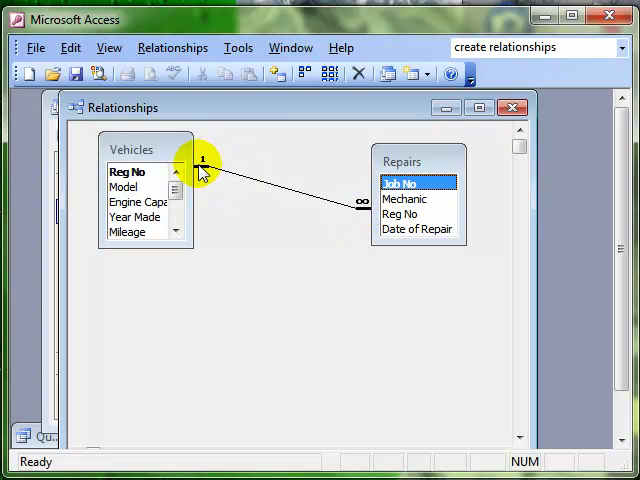
{"action": "mouse_move", "coordinate": [152, 162]}
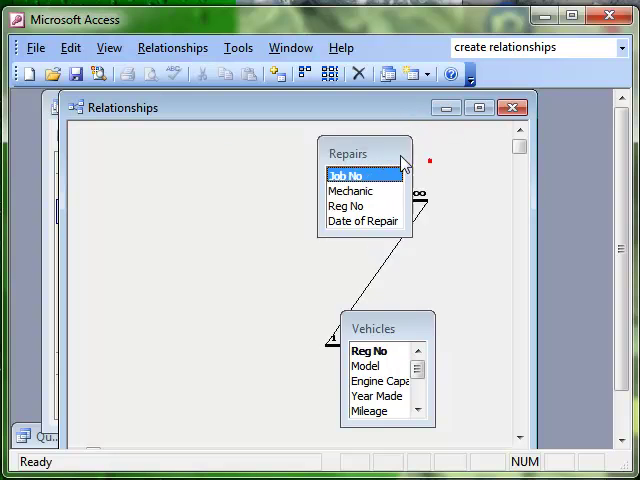
{"action": "left_click_drag", "start_coordinate": [364, 152], "coordinate": [152, 172]}
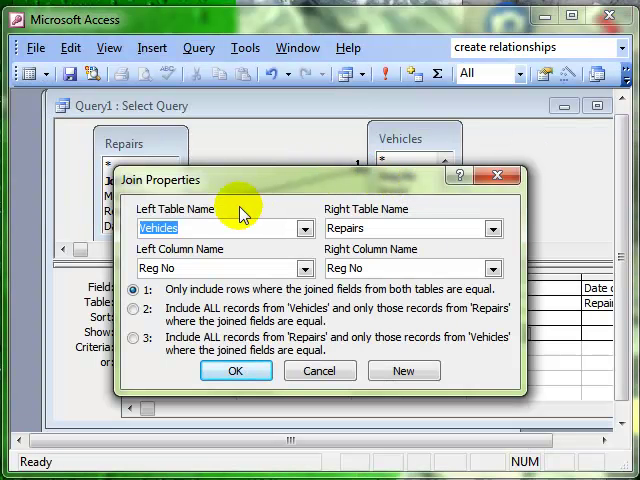
{"action": "mouse_move", "coordinate": [148, 216]}
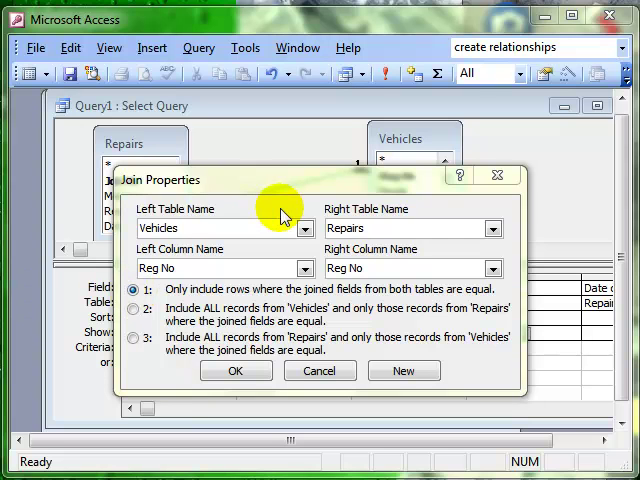
{"action": "mouse_move", "coordinate": [244, 192]}
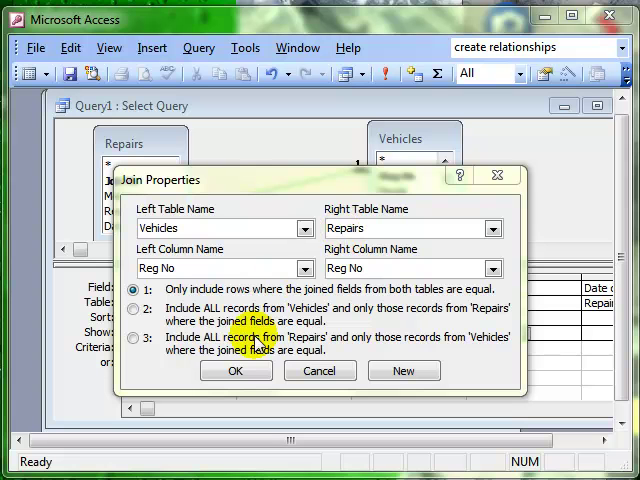
- Close Join Properties, leaving the Vehicles–Repairs join as an inner join
{"action": "left_click", "coordinate": [236, 370]}
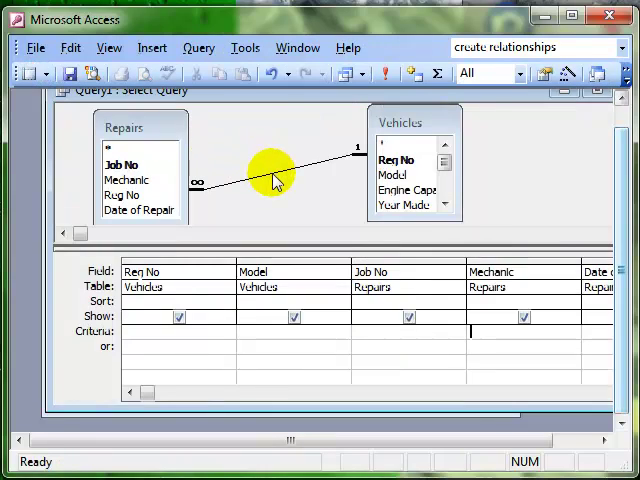
- Set the join to option 2: all Vehicles records plus only matching Repairs
{"action": "double_click", "coordinate": [276, 172]}
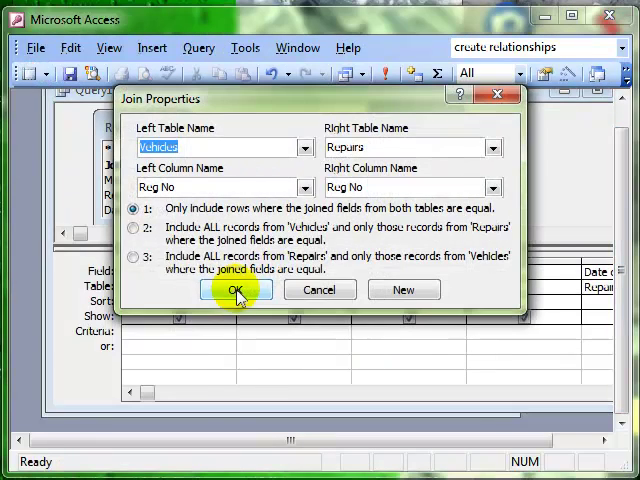
{"action": "left_click", "coordinate": [132, 228]}
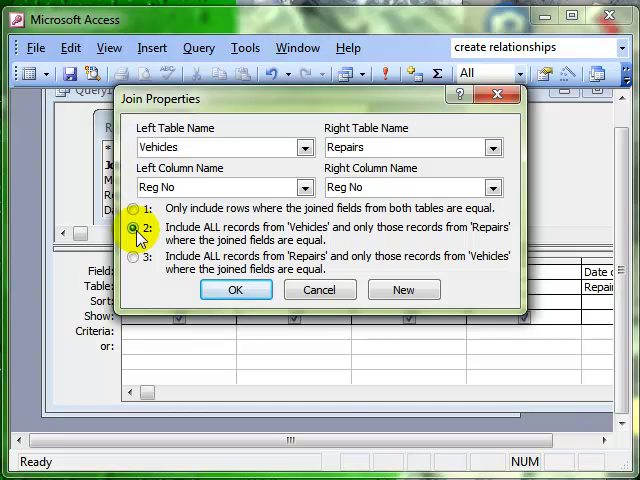
{"action": "left_click", "coordinate": [136, 232]}
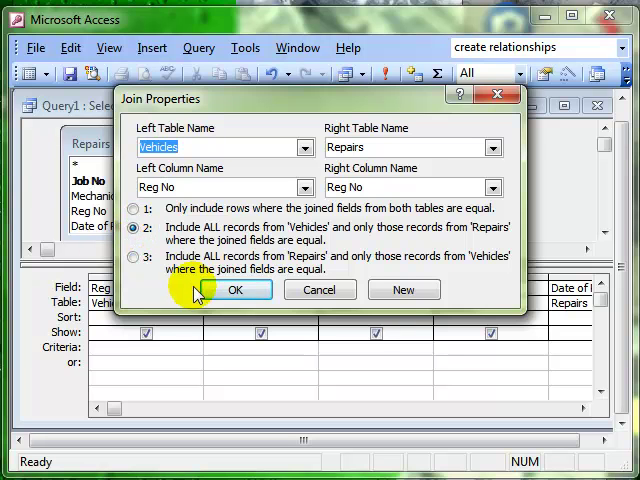
{"action": "left_click", "coordinate": [236, 288]}
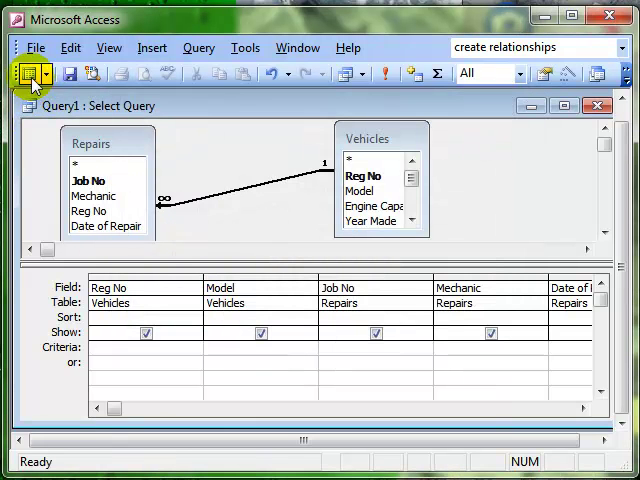
- Check the 19 results including LEON with no repairs, then return to the design
{"action": "left_click", "coordinate": [24, 72]}
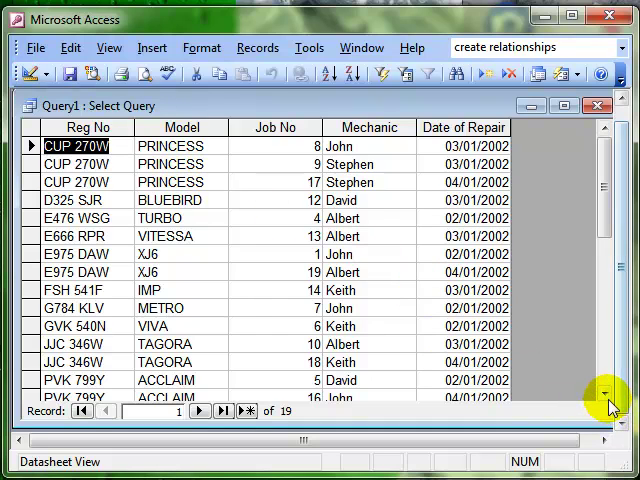
{"action": "scroll", "scroll_direction": "down", "scroll_amount": 3}
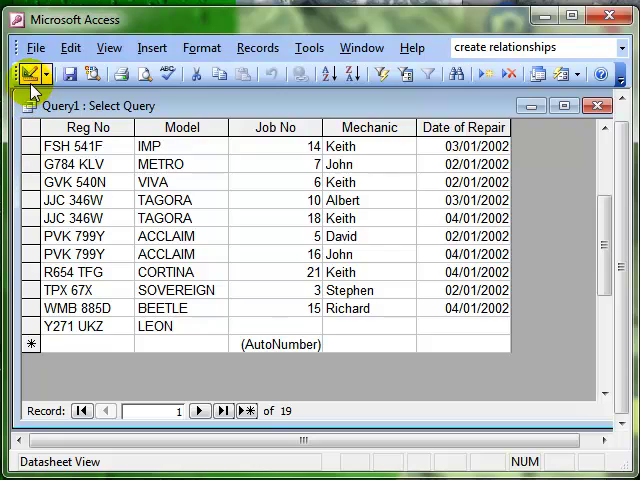
{"action": "left_click", "coordinate": [26, 76]}
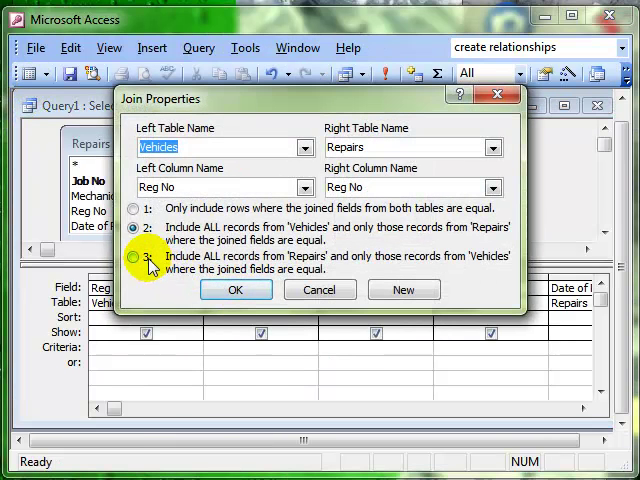
- Set the join to option 3, all Repairs records, check the 18 results and return to design
{"action": "left_click", "coordinate": [132, 258]}
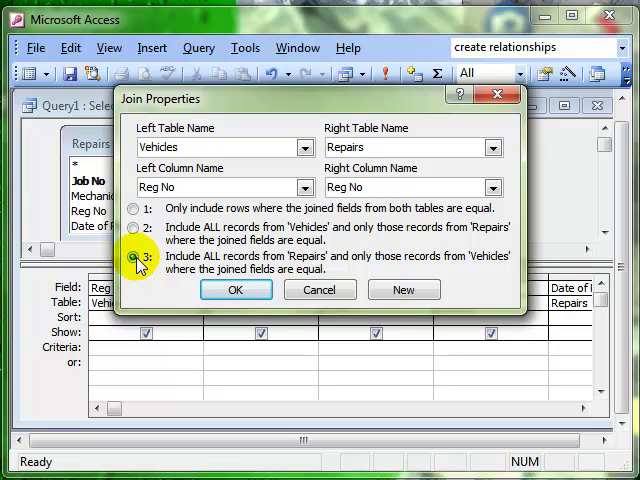
{"action": "left_click", "coordinate": [132, 260]}
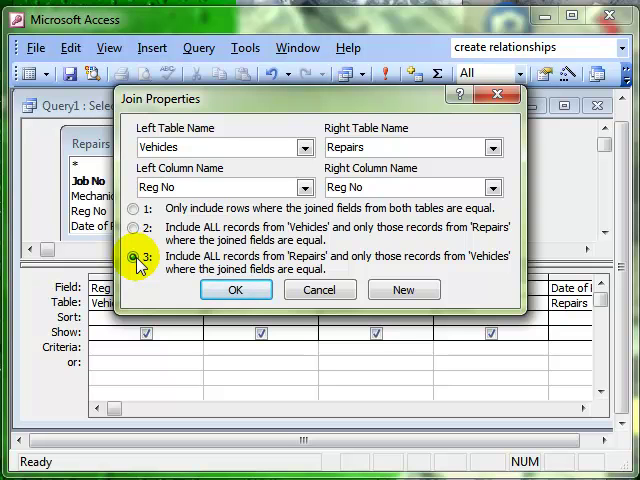
{"action": "left_click", "coordinate": [236, 288]}
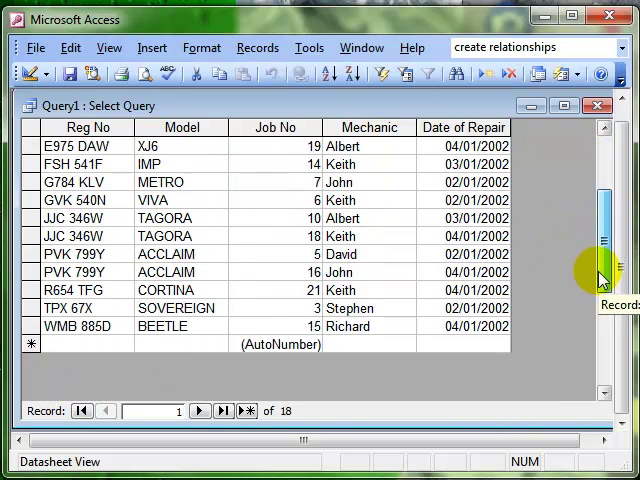
{"action": "scroll", "scroll_direction": "down", "scroll_amount": 3}
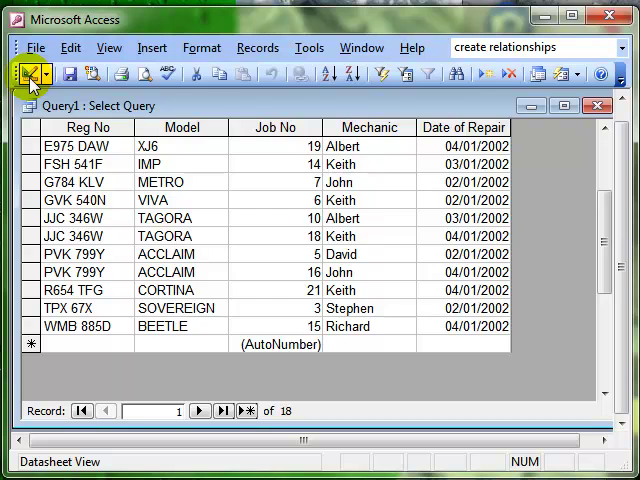
{"action": "left_click", "coordinate": [28, 72]}
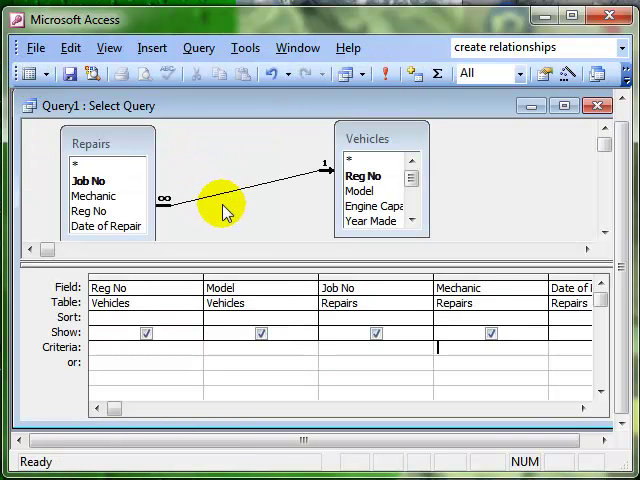
{"action": "mouse_move", "coordinate": [250, 196]}
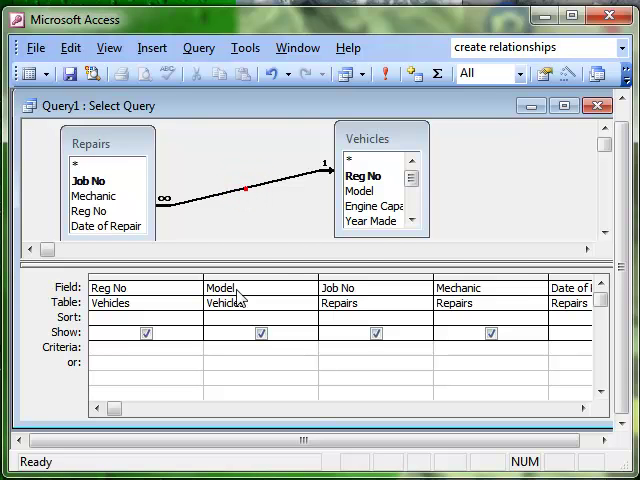
- Set the Vehicles–Repairs join back to option 1, matching rows in both tables only
{"action": "double_click", "coordinate": [244, 192]}
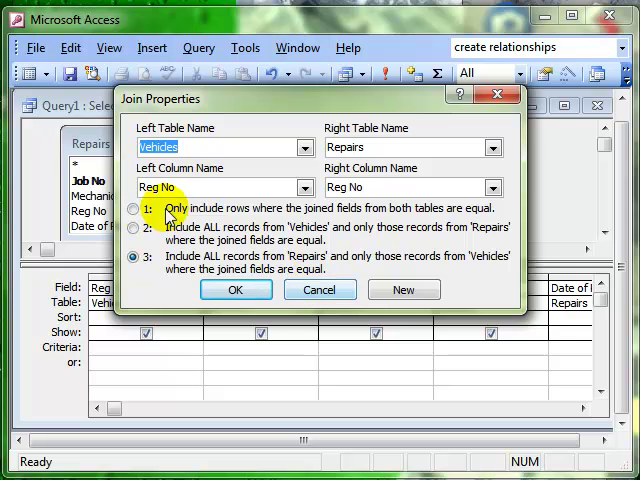
{"action": "left_click", "coordinate": [132, 208]}
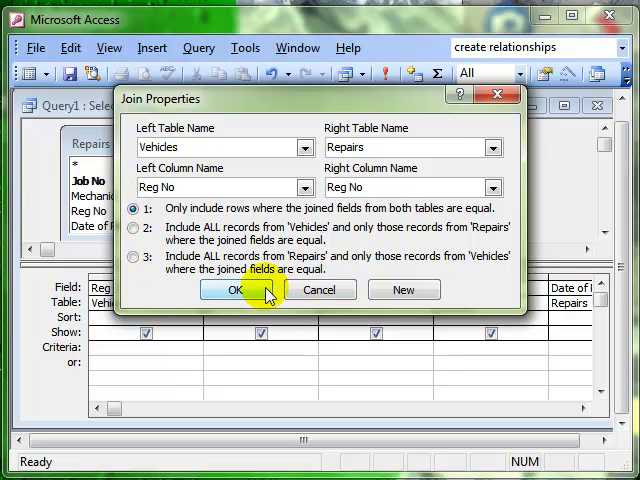